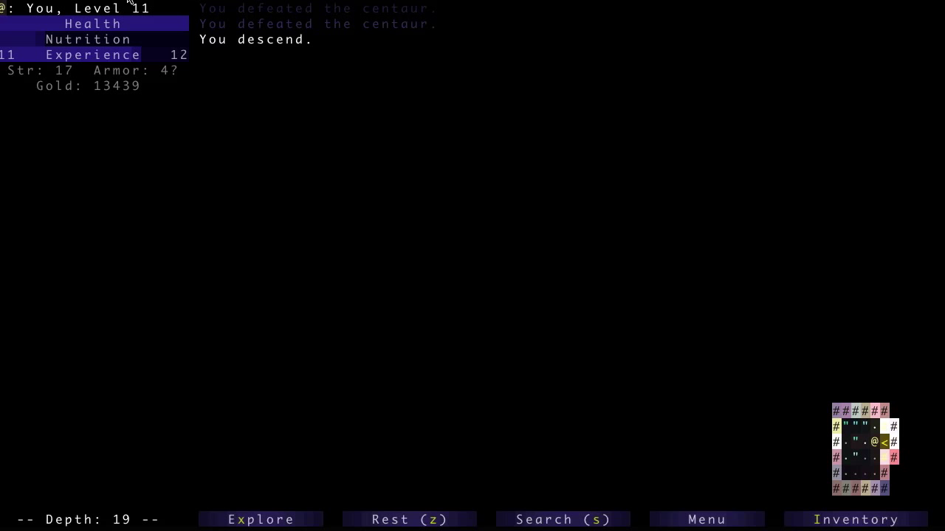
Take off the worn leather armor (item m), dropping armor to 0.
click(856, 519)
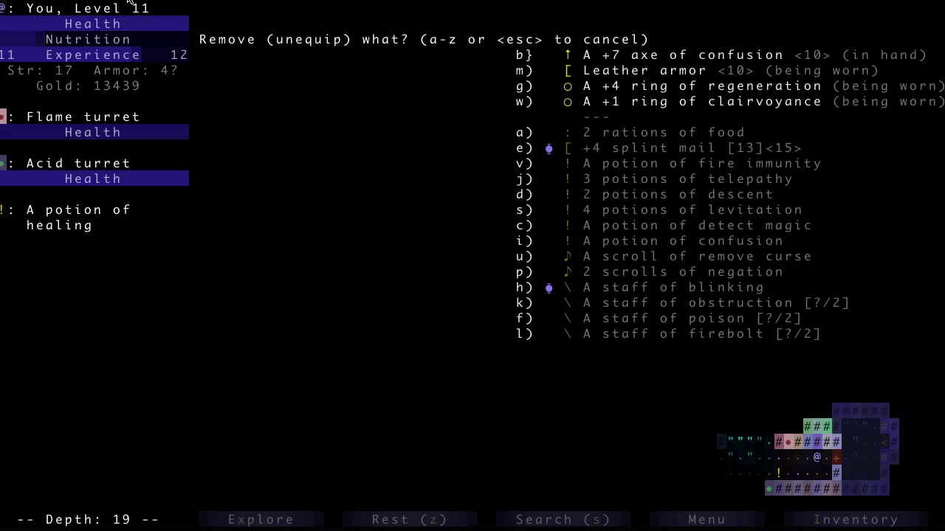
key(m)
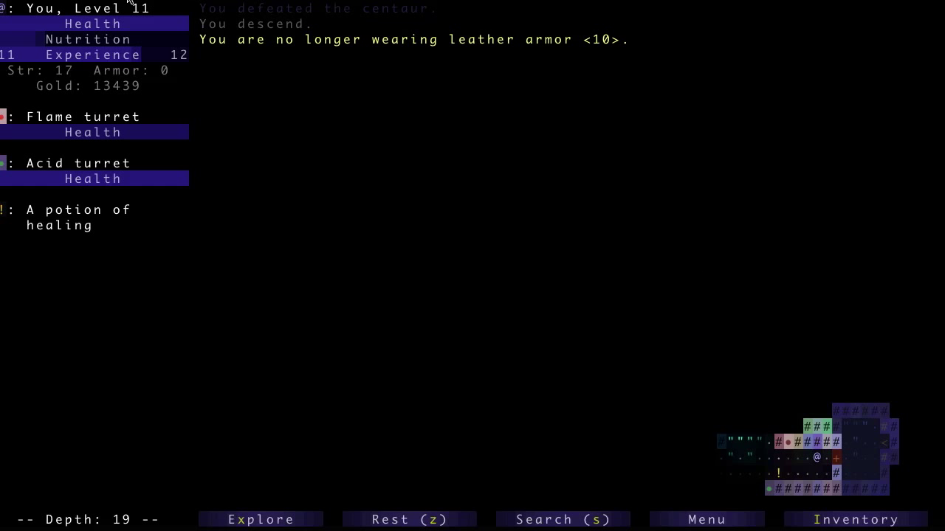
key(a)
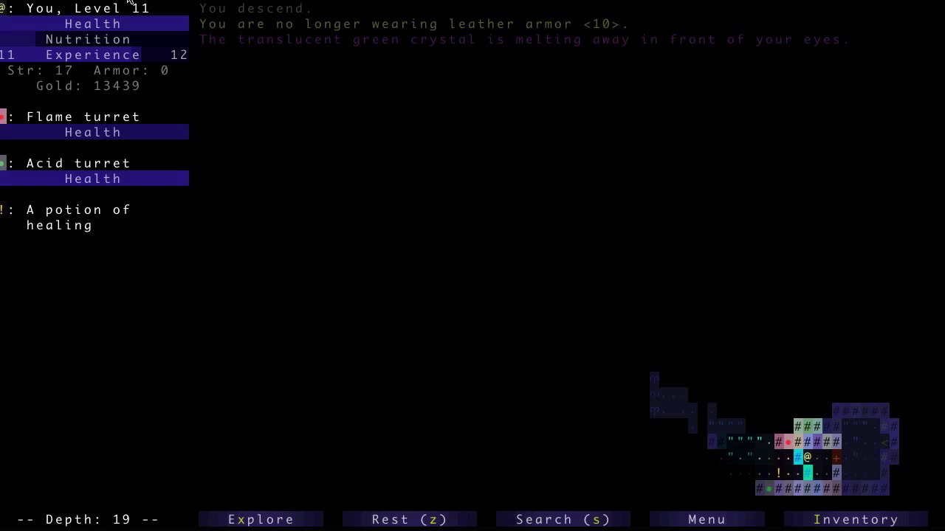
Cancel the Apply menu, re-wear the leather armor, and swap the confusion potion for healing.
key(a)
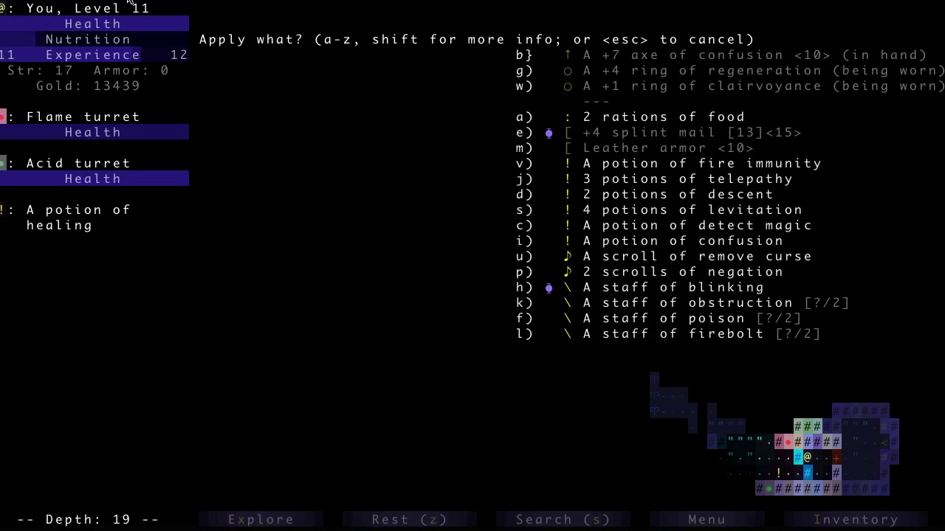
key(k)
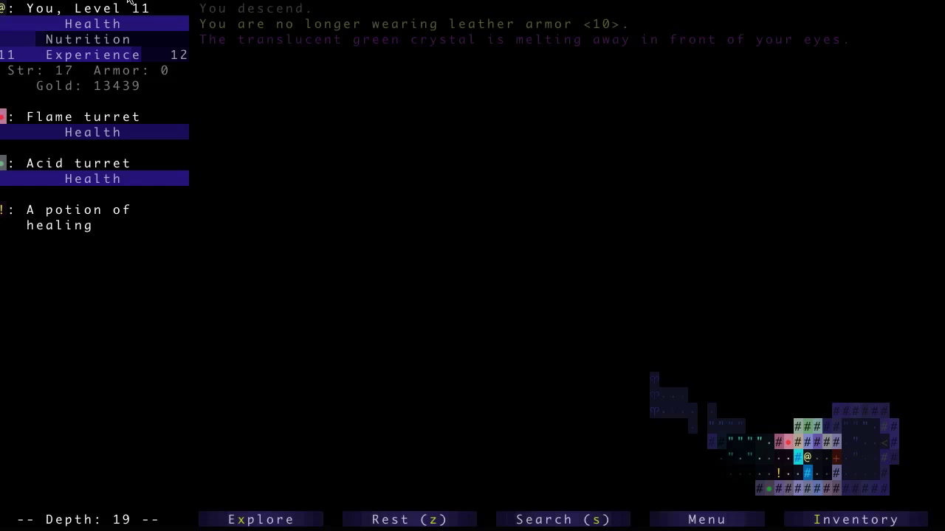
key(Down)
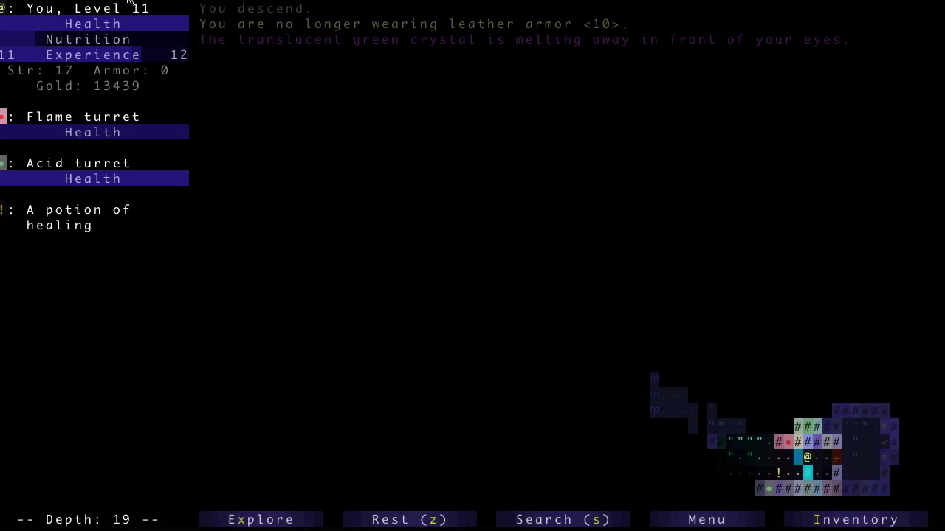
key(Down)
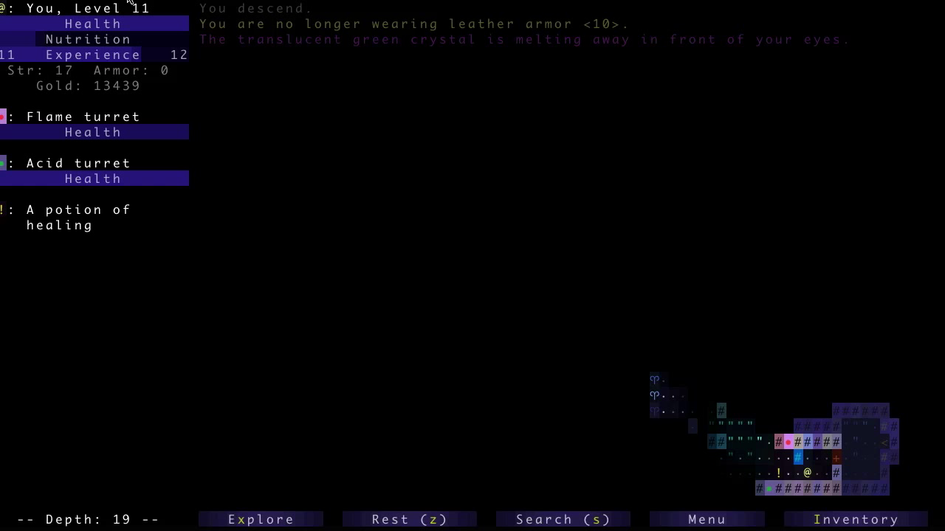
click(856, 519)
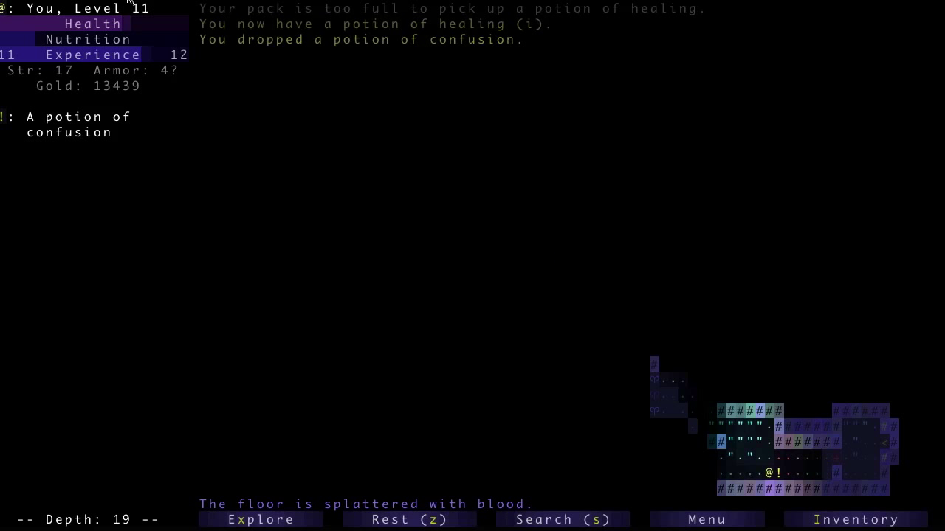
Auto-explore depth 19, defeat the unseen attacker, and view the 2 food rations' details.
click(259, 520)
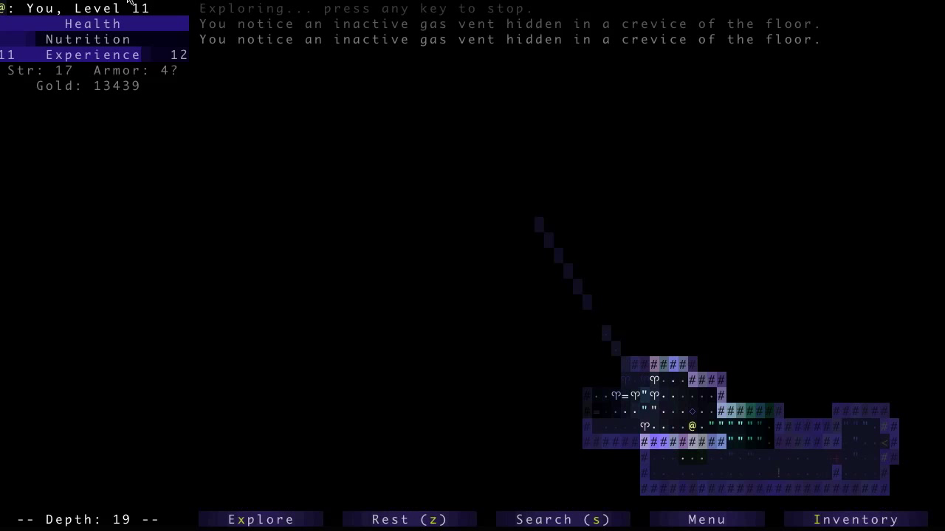
key(Down)
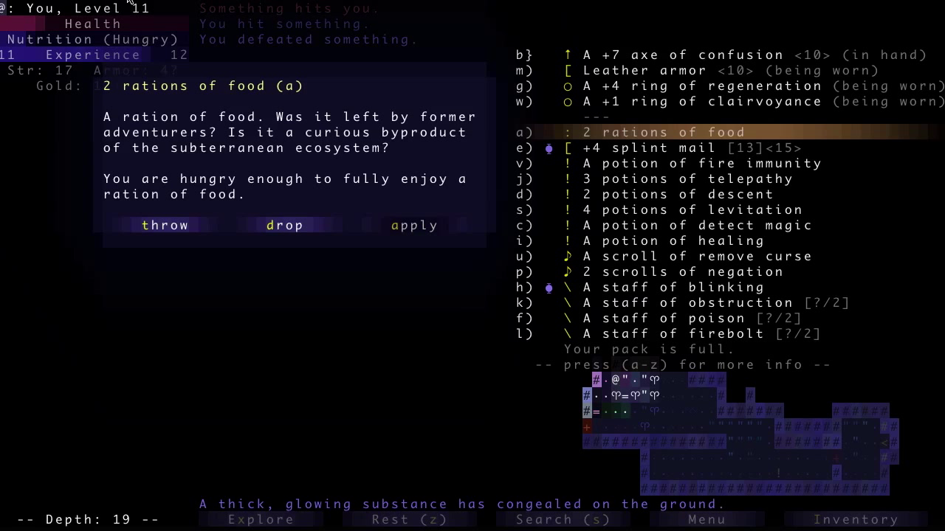
Eat a food ration, kill the troll, collect telepathy potions, and free the dar blademaster.
click(413, 225)
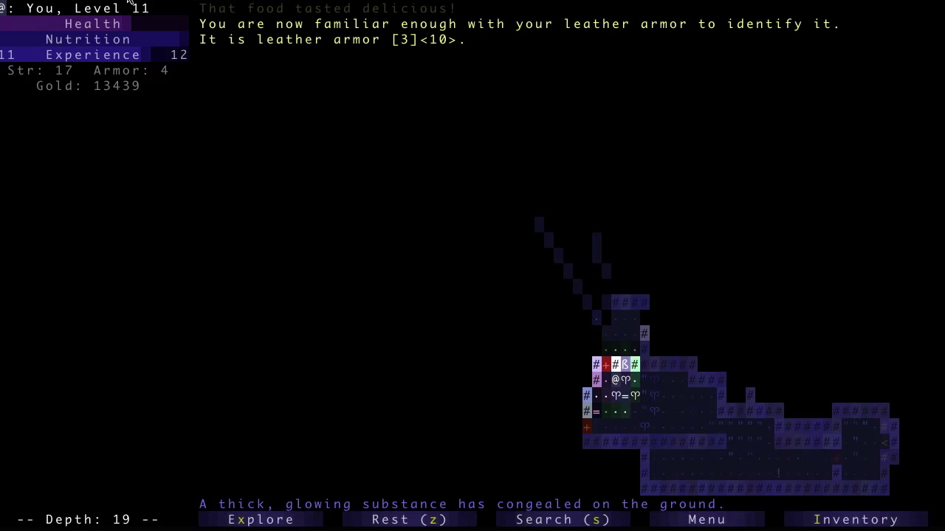
key(d)
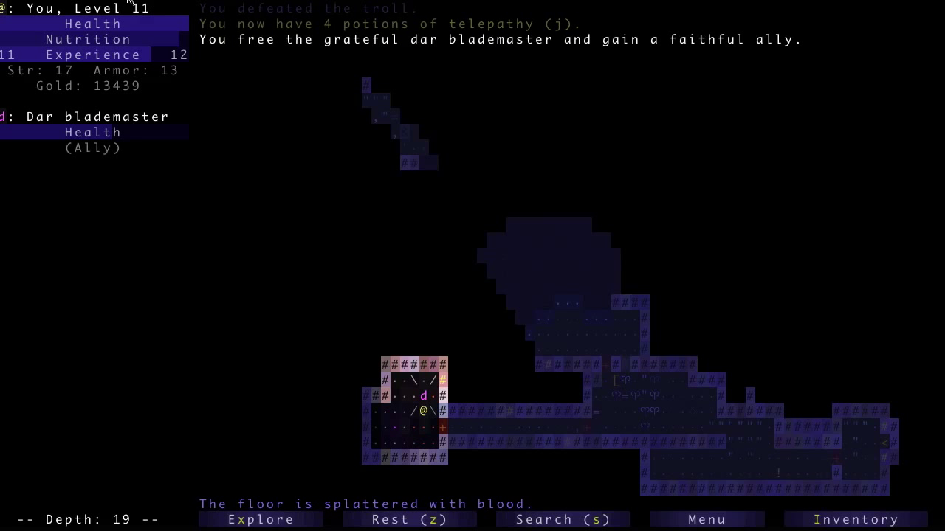
Explore past the sentinels, kill the lich by surprise, and attack its phylactery.
click(259, 520)
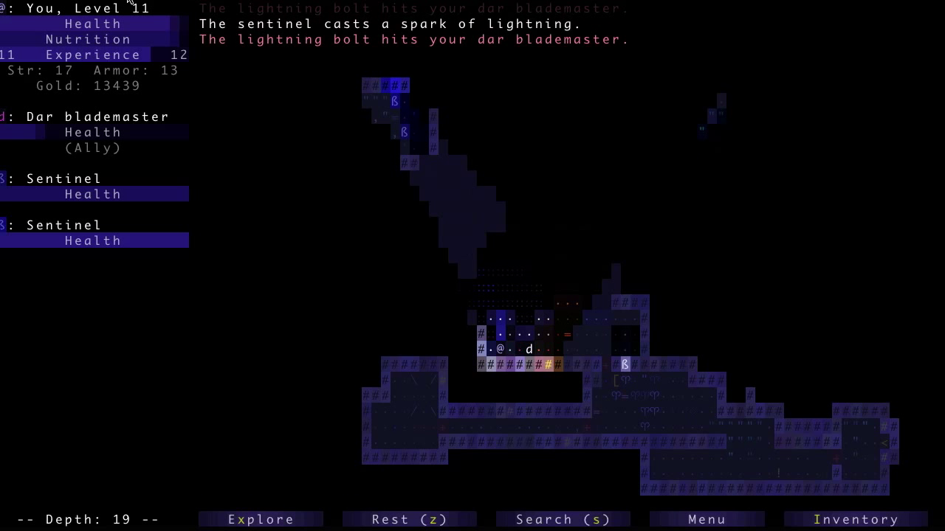
key(Right)
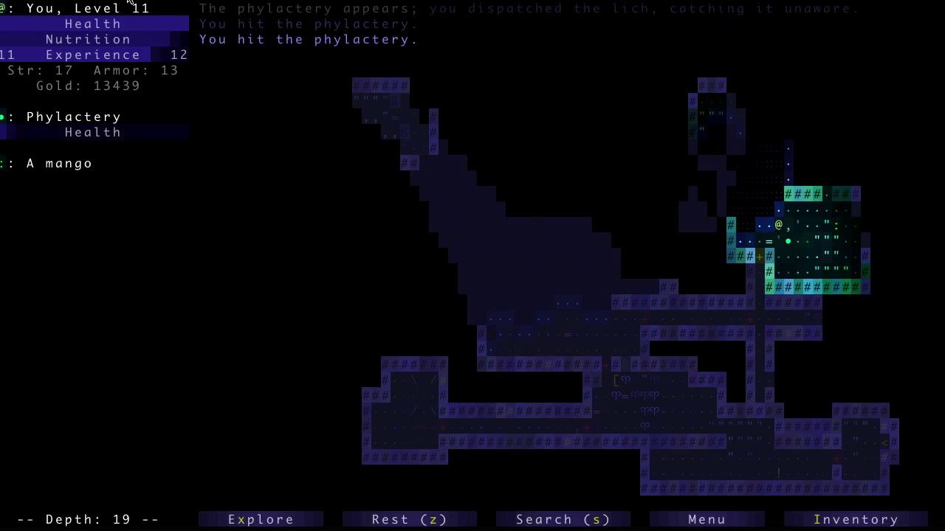
Destroy the phylactery, then pick up the mango and 633 gold, reaching 14072.
key(space)
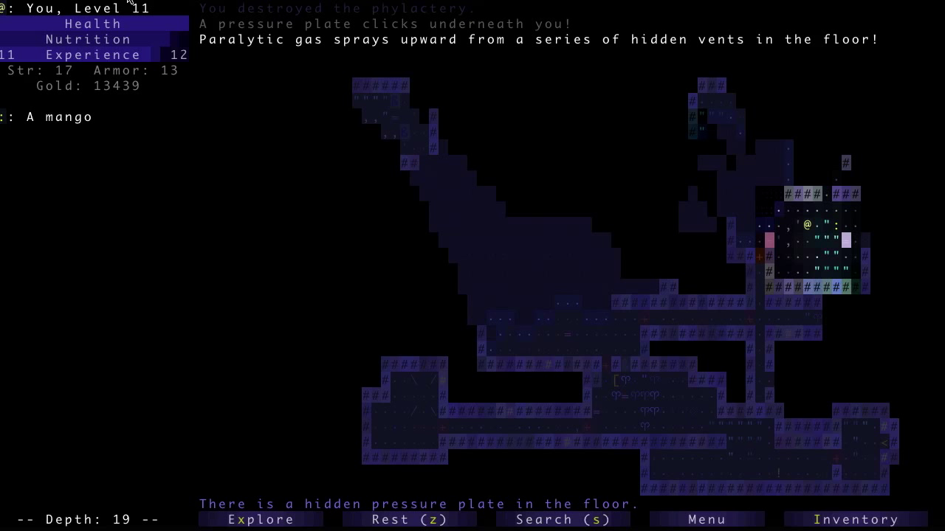
key(a)
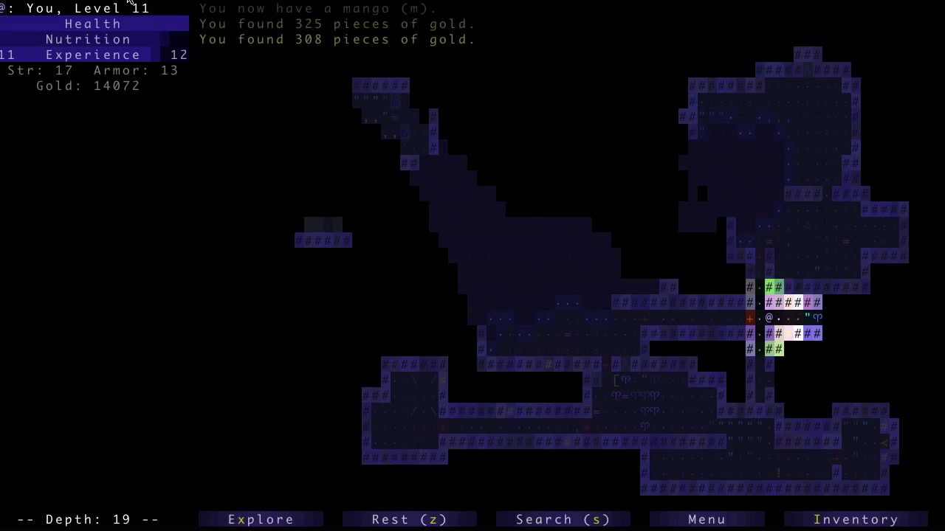
Drink the potion of detect magic to reveal magic items, then kill the ogre.
key(Right)
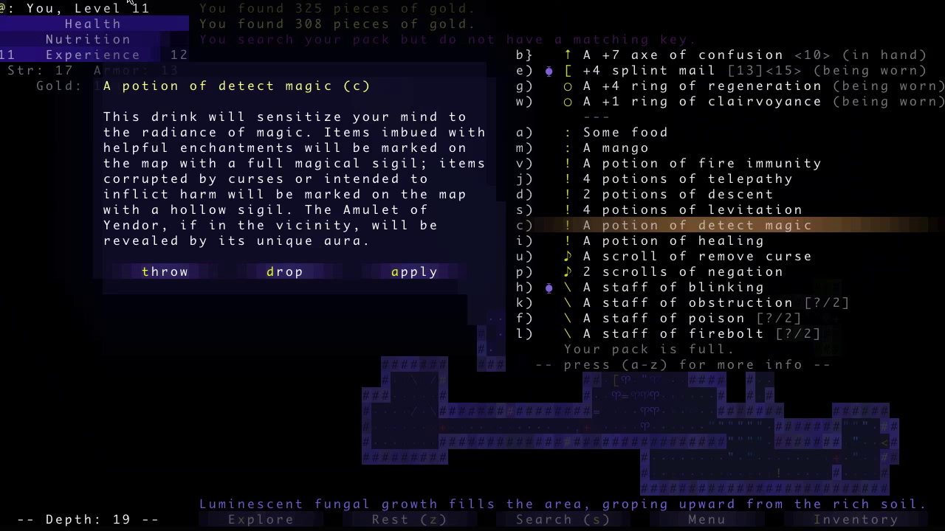
click(414, 272)
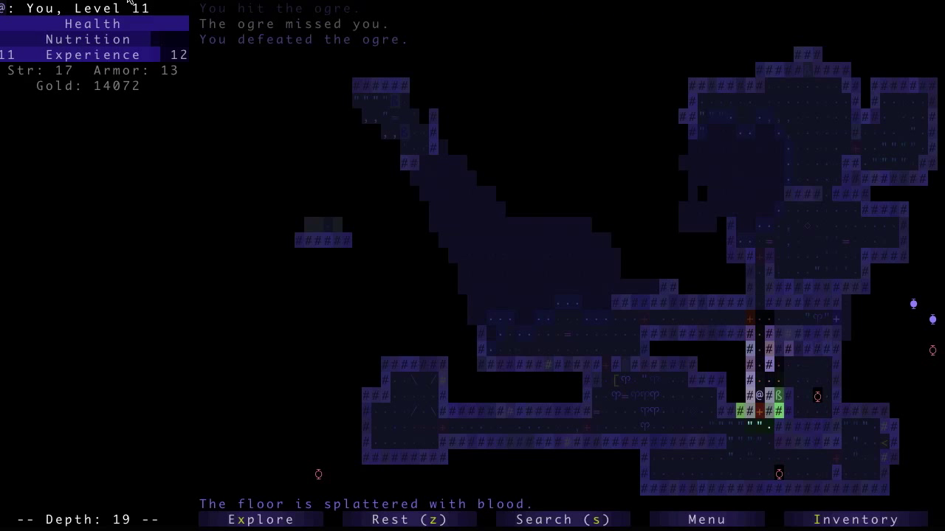
Walk along the corridor and pick up a second mango.
key(up)
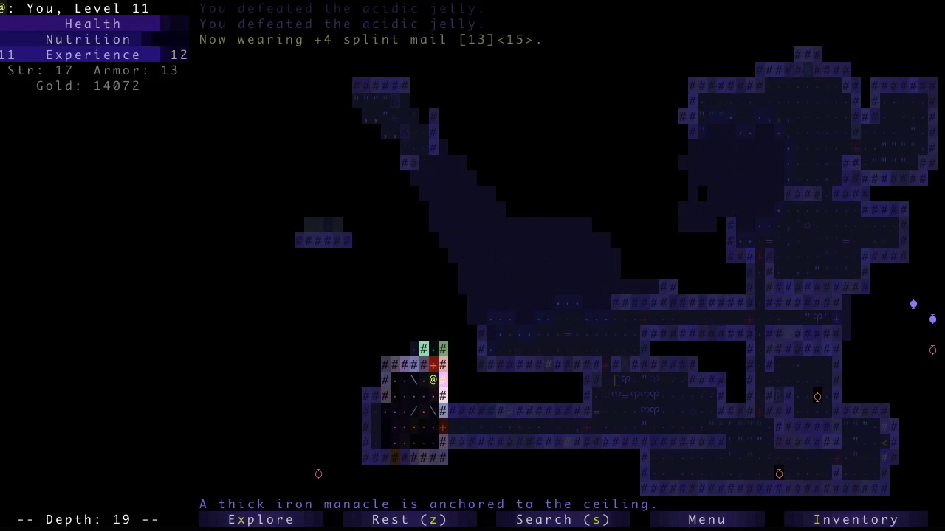
key(up)
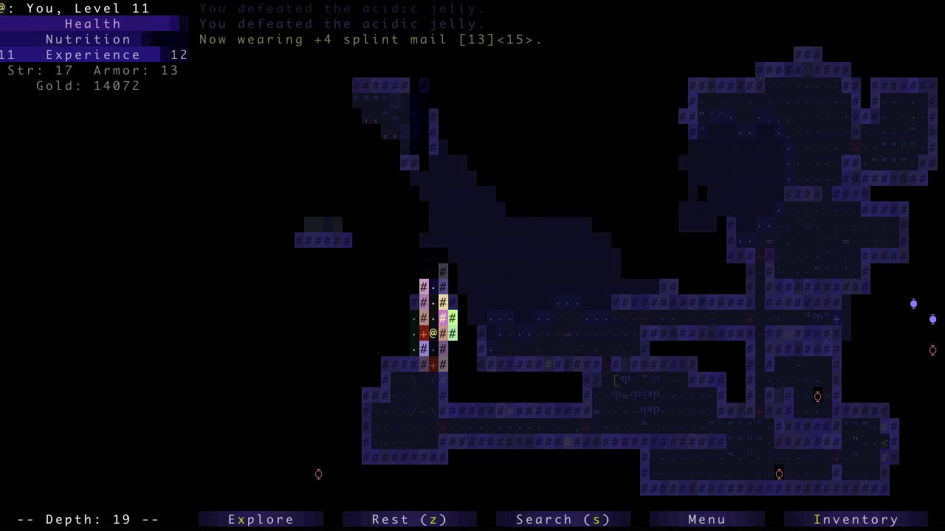
key(Left)
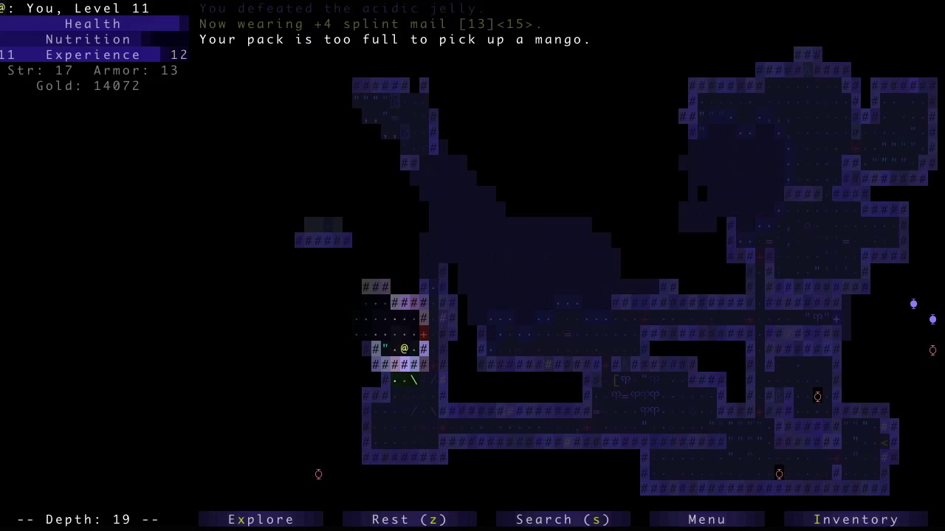
Drink a potion of levitation and float onward over the explosive gas.
click(855, 519)
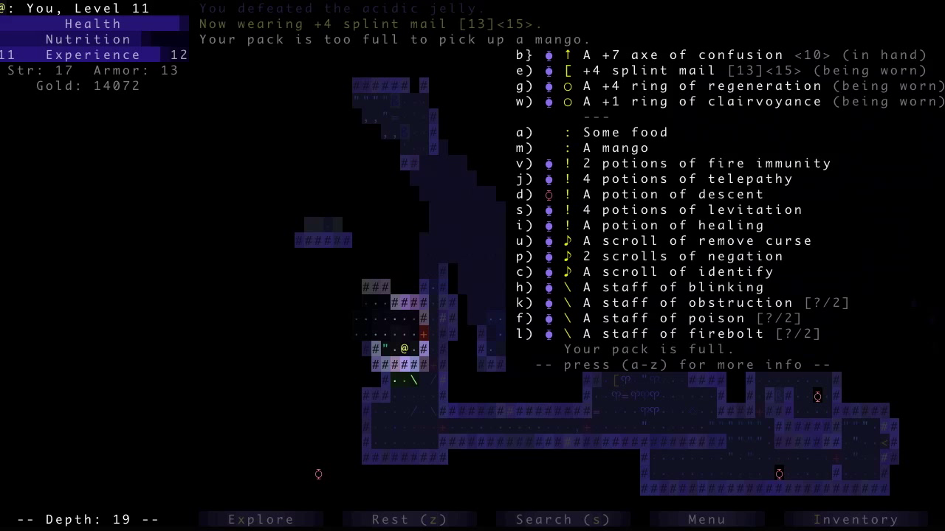
click(686, 210)
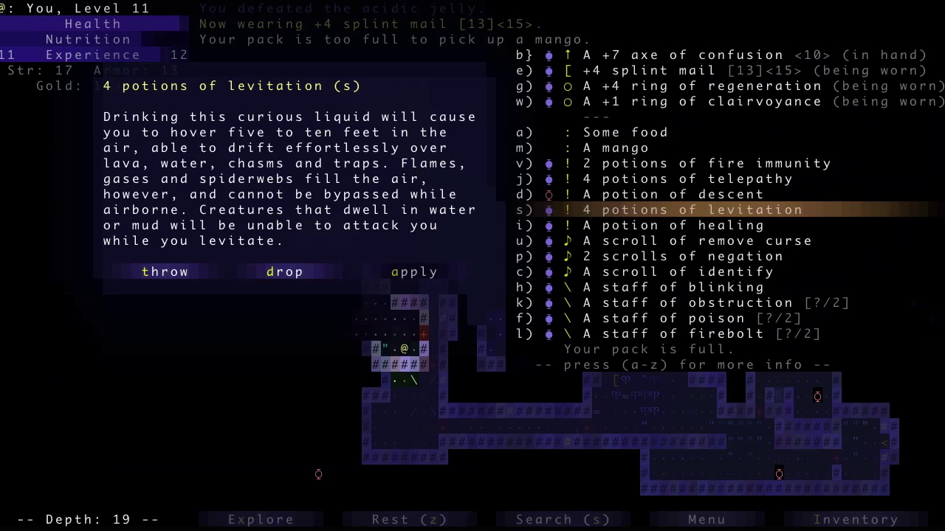
click(413, 272)
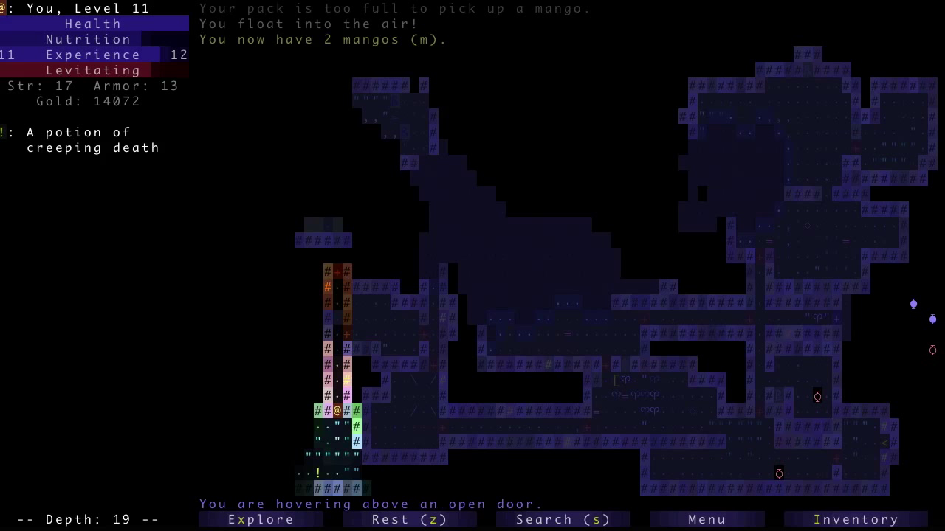
key(down)
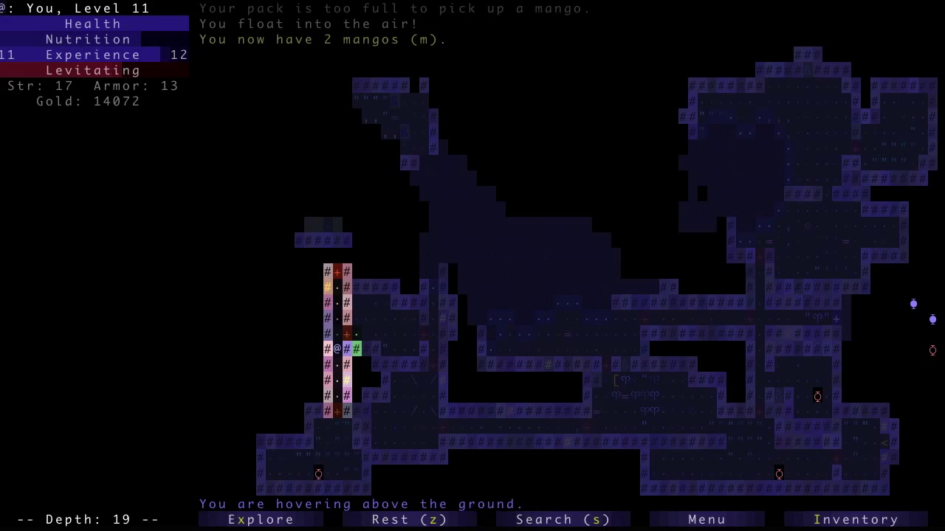
key(up)
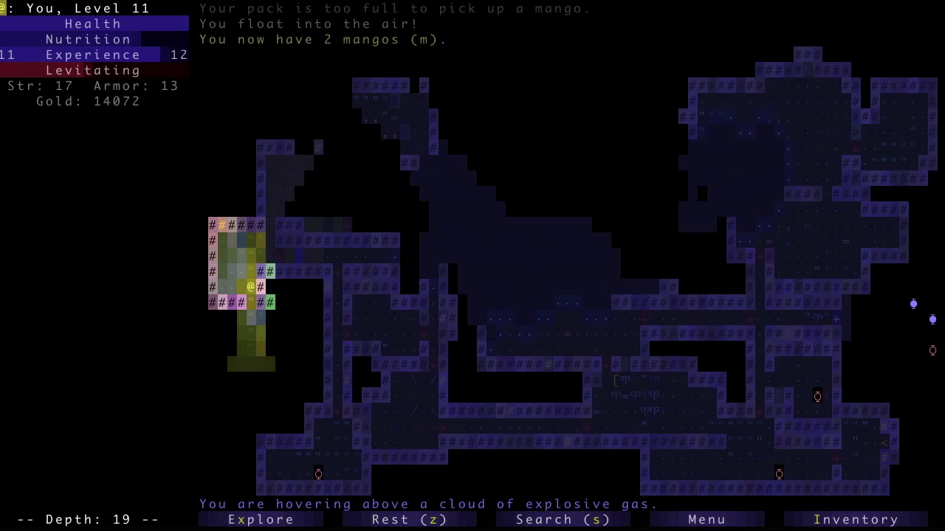
Kill the three sentinels, raise gold to 14681, and enter the sleeping vampire's room.
key(Down)
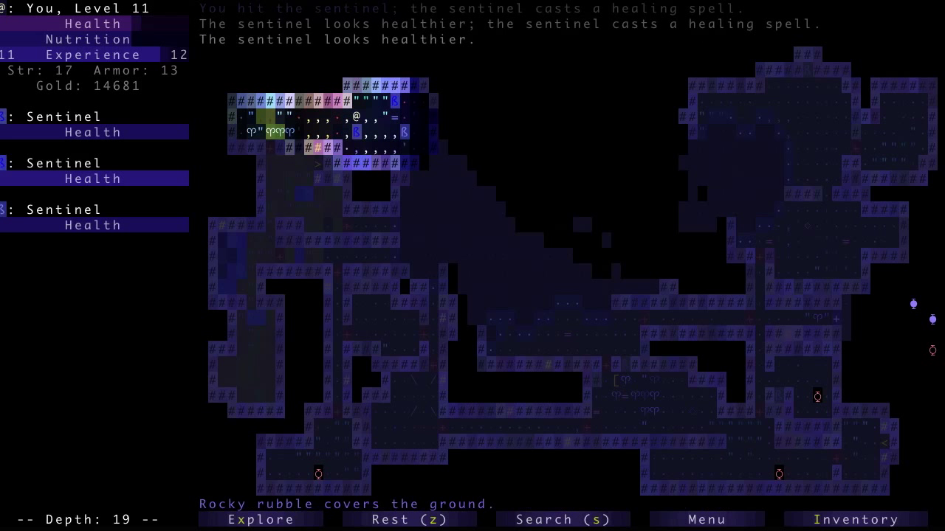
key(a)
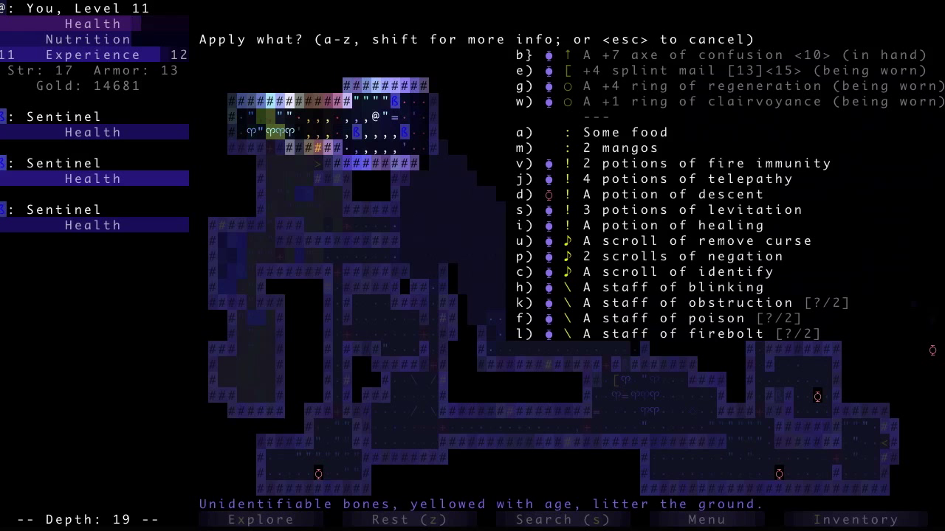
key(p)
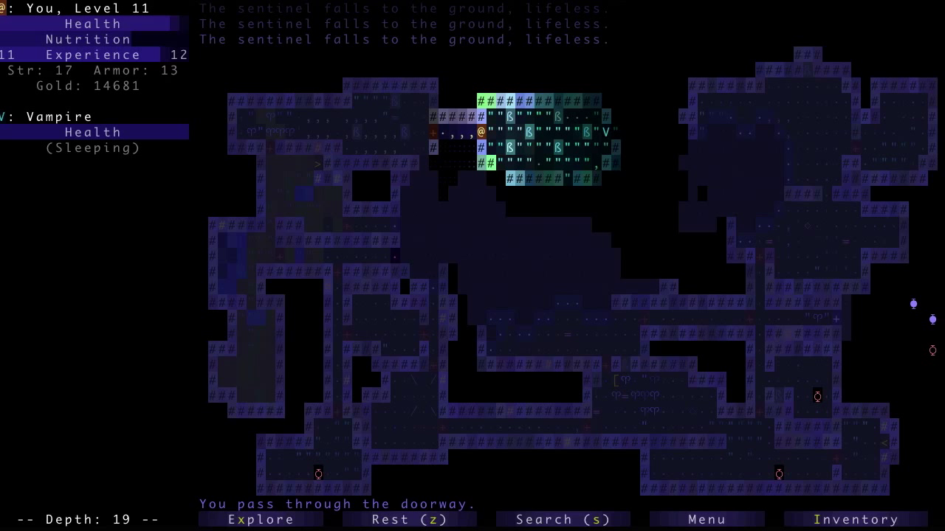
Defeat the vampire bat, set the vampire burning with the staff of firebolt, grab the key.
key(Left)
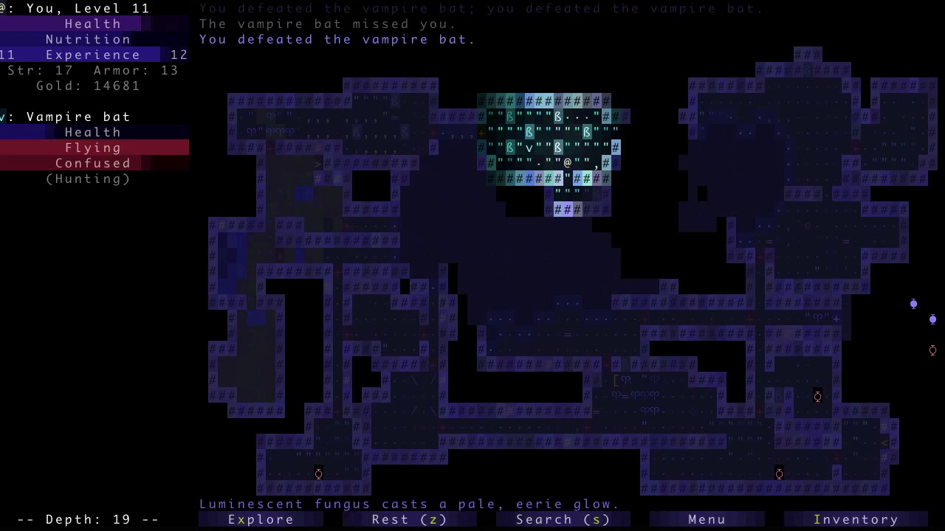
key(a)
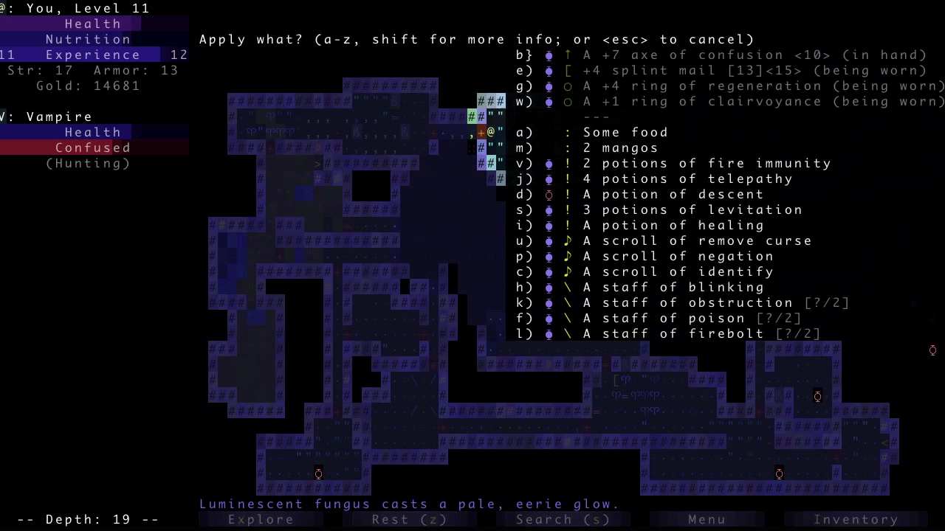
key(l)
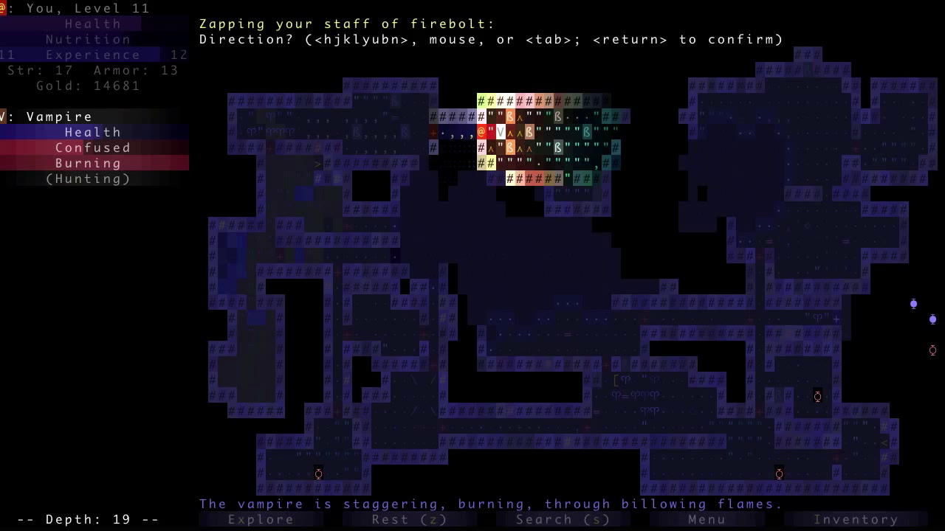
key(Return)
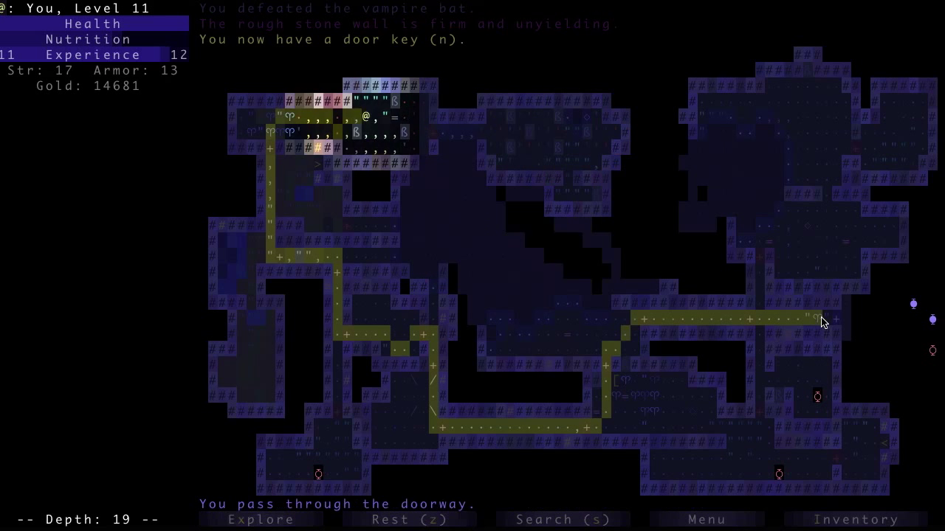
Finish off the phantom and take the > stairs down to depth 20.
key(Down)
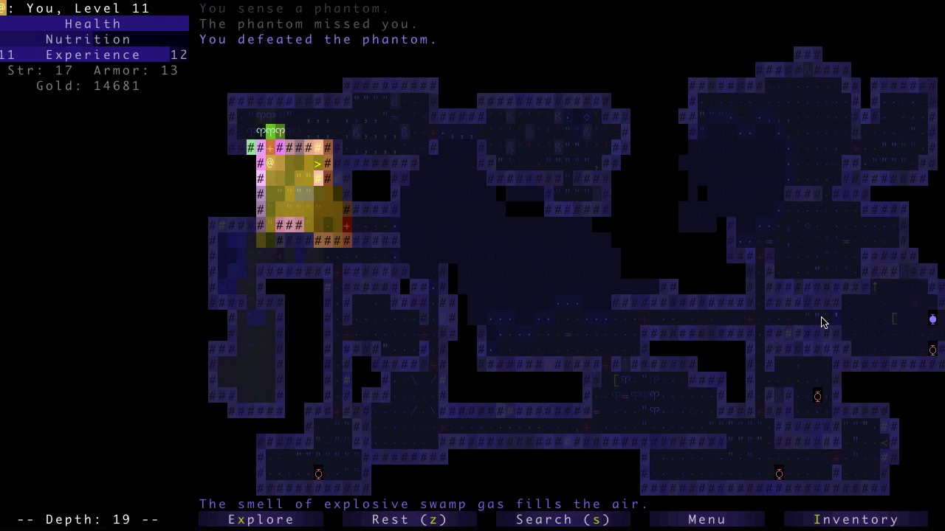
key(>)
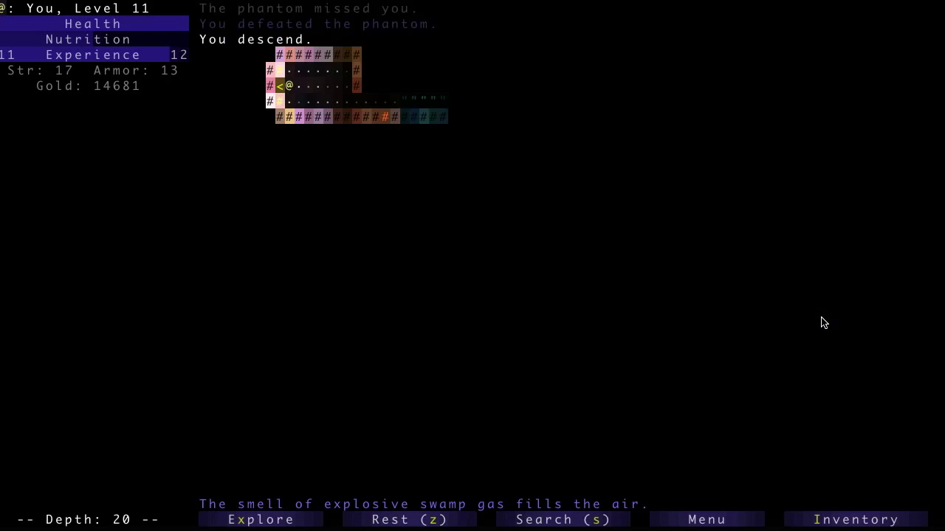
Zap the staff of firebolt at the bloat, then fight the ogre until it dies.
click(260, 520)
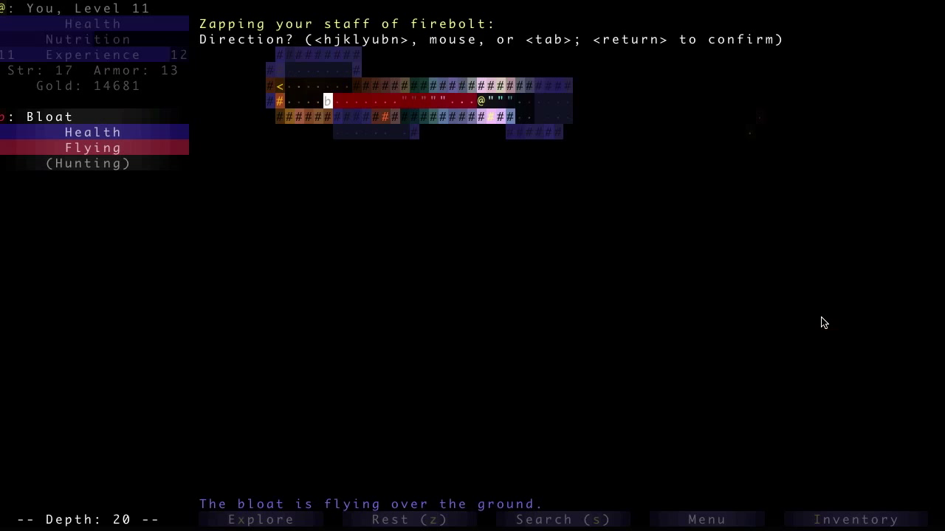
key(Return)
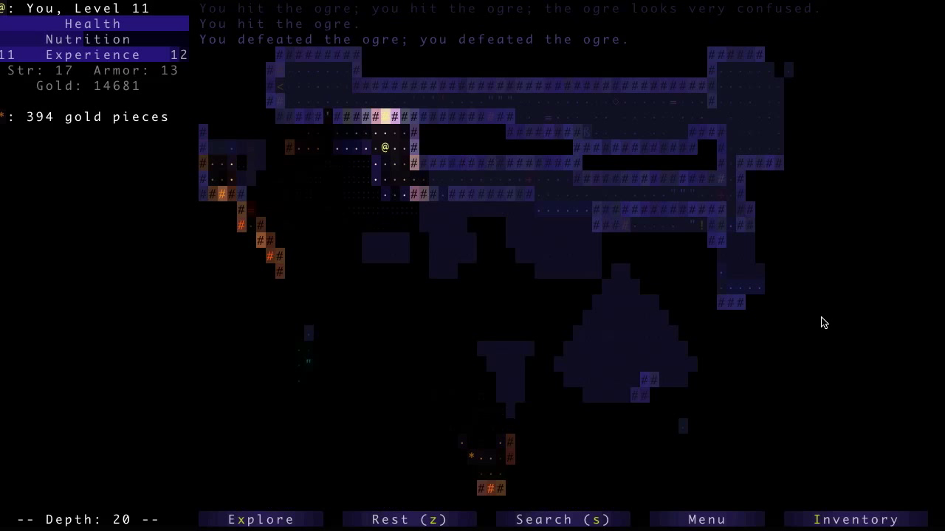
Move along the corridor away from the pixie, trying the firebolt staff and the apply menu.
key(up)
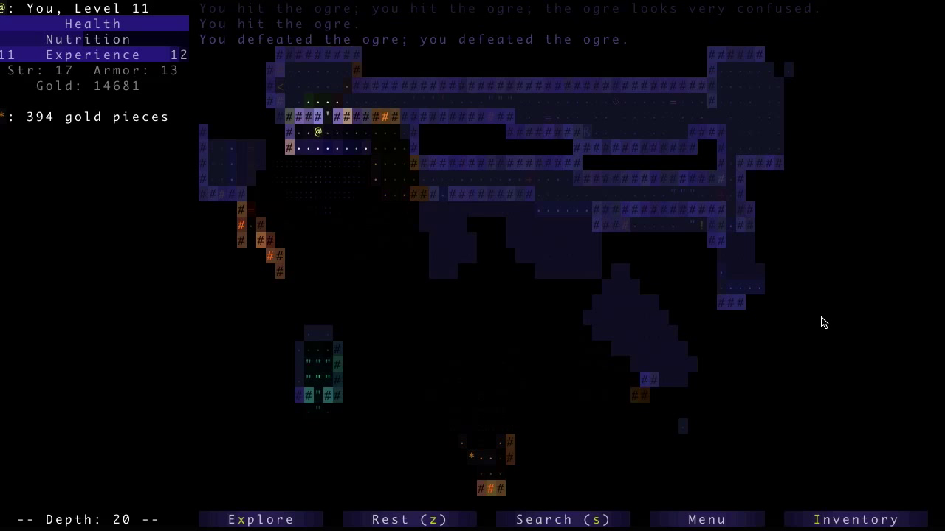
key(Left)
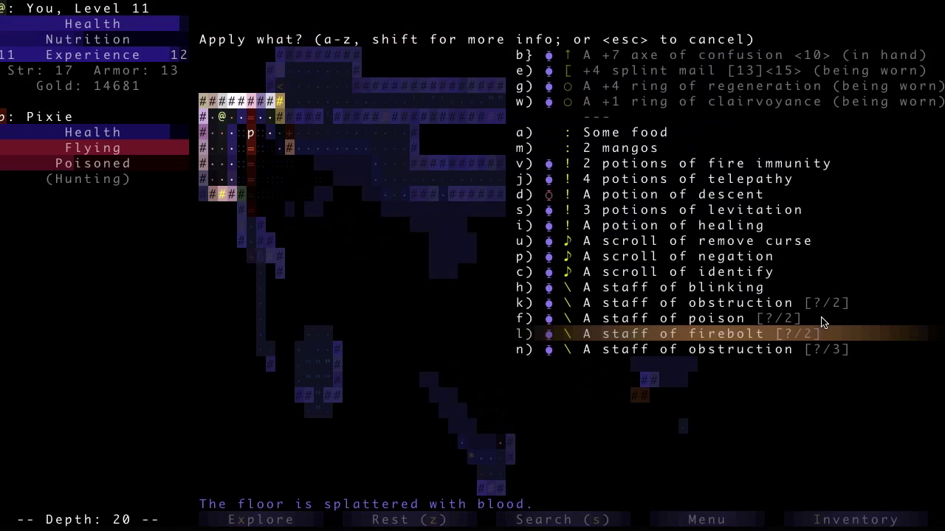
key(l)
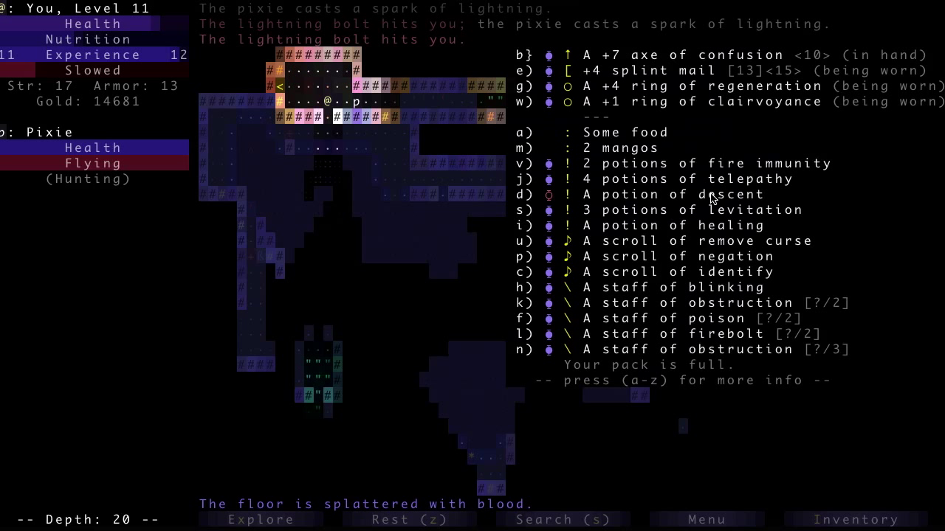
key(a)
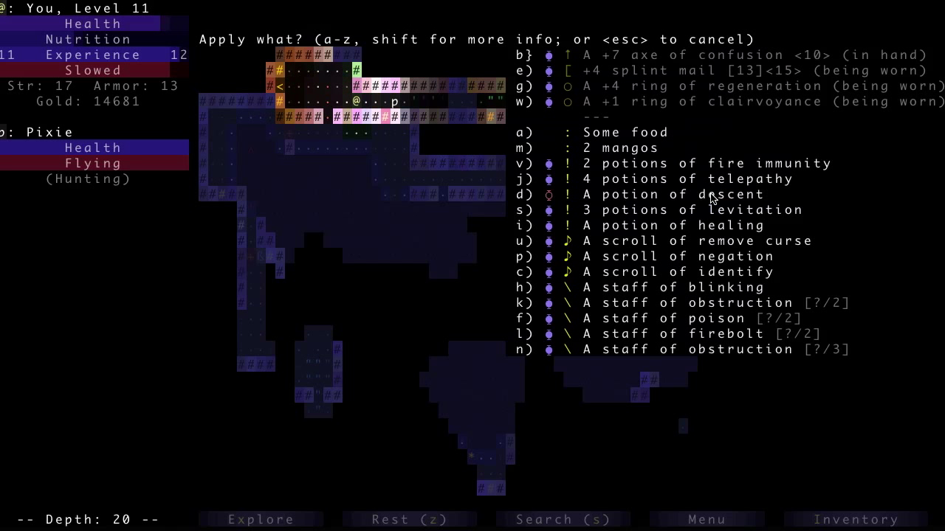
key(Escape)
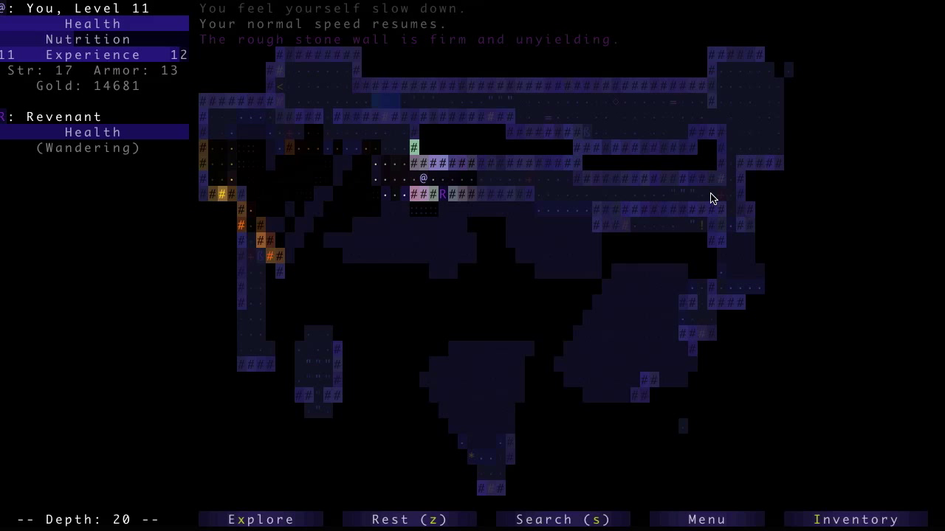
Throw an item at the revenant and zap the firebolt staff at the pixie until it's empty.
click(856, 520)
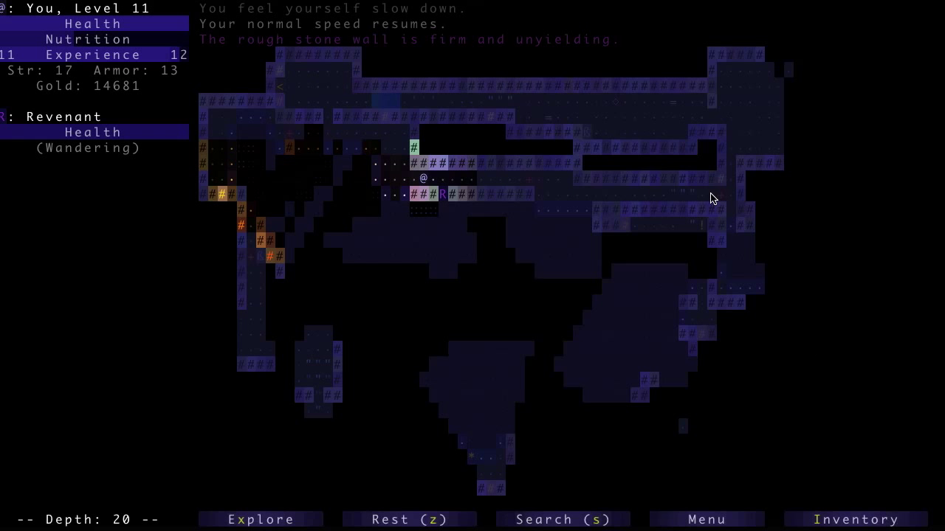
key(t)
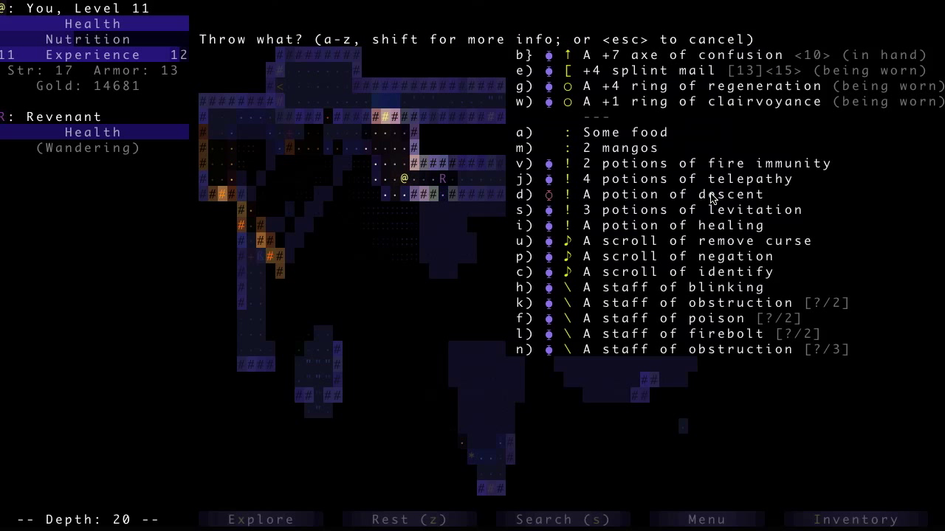
key(d)
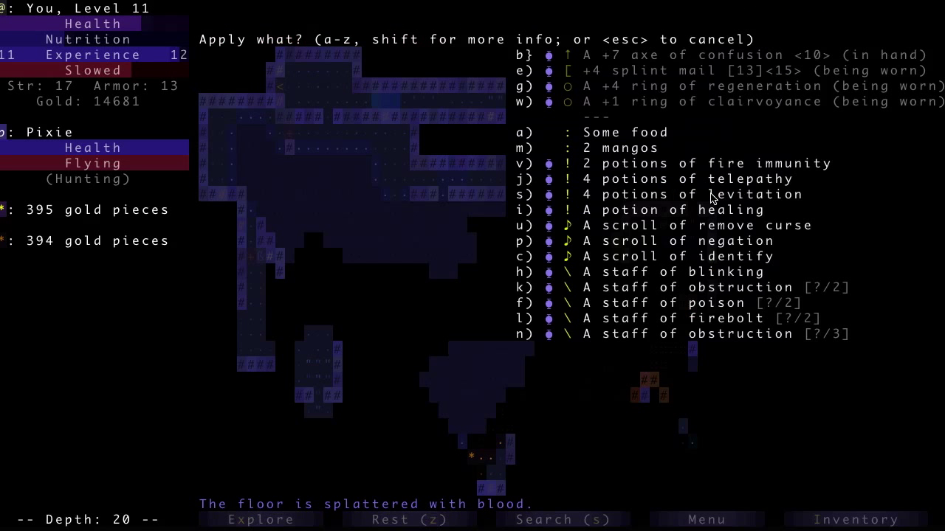
key(l)
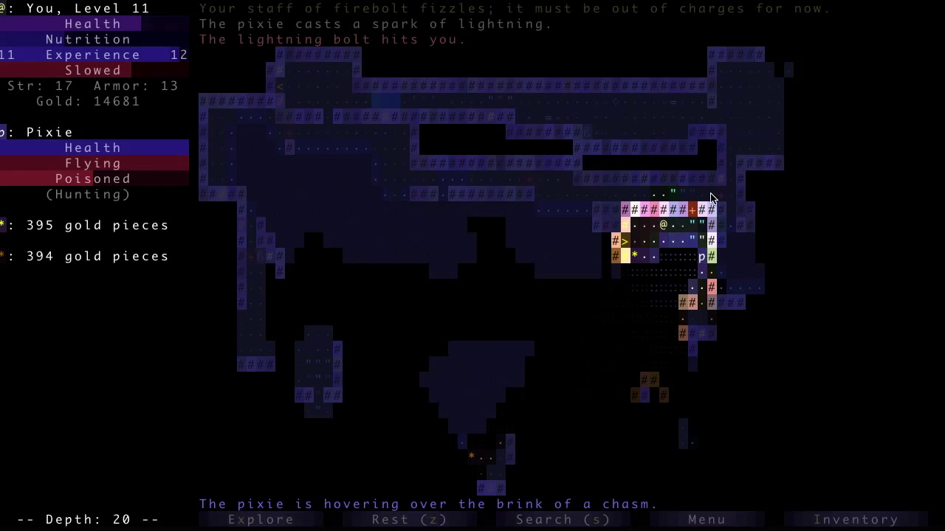
Zap the obstruction staff toward the pixie and drink a potion of levitation.
key(i)
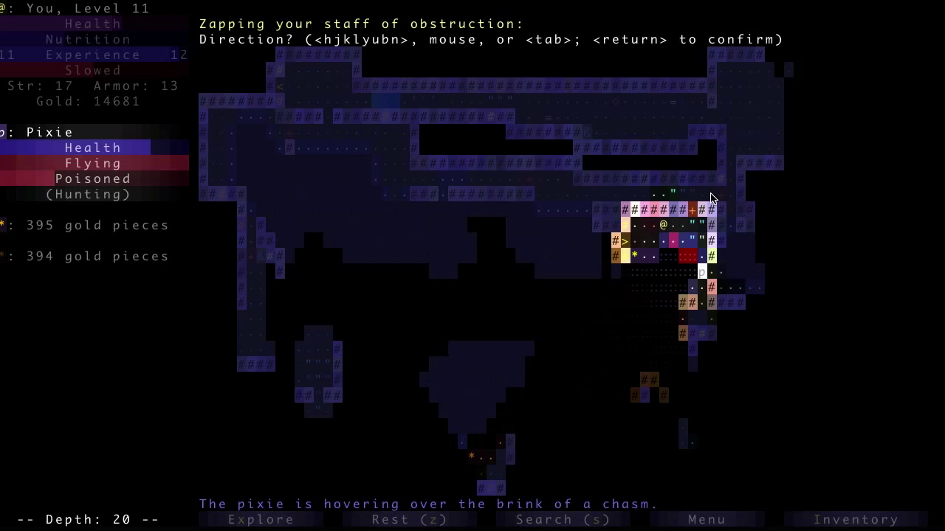
key(return)
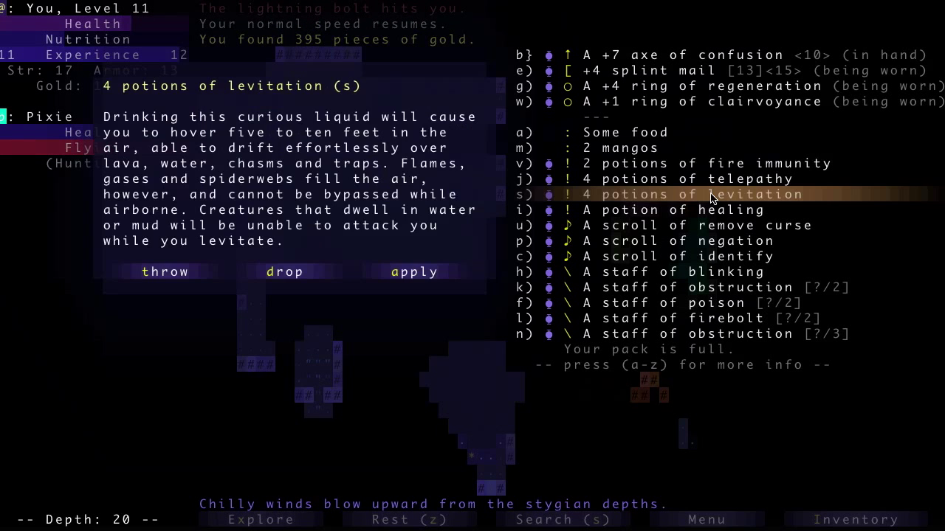
click(413, 271)
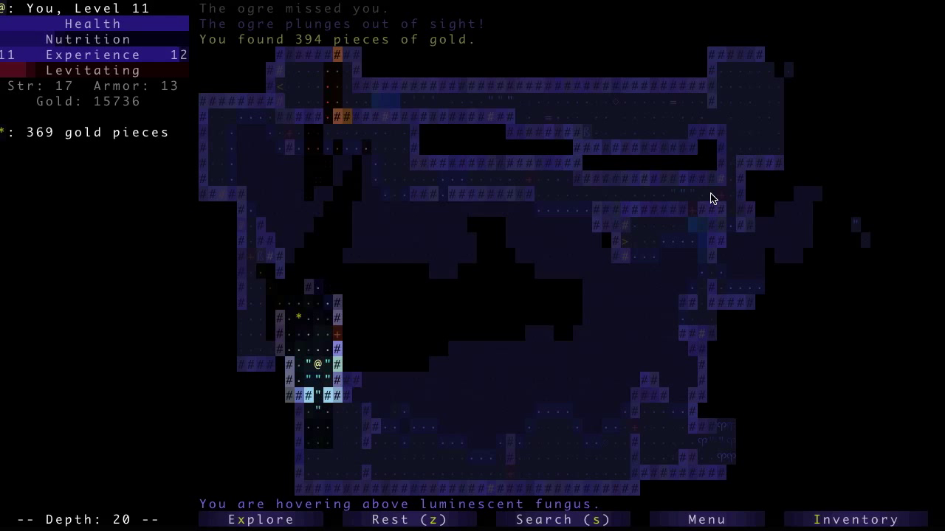
Grab the nearby gold and kill the dar blademaster, reaching level 12 with 16440 gold.
key(Up)
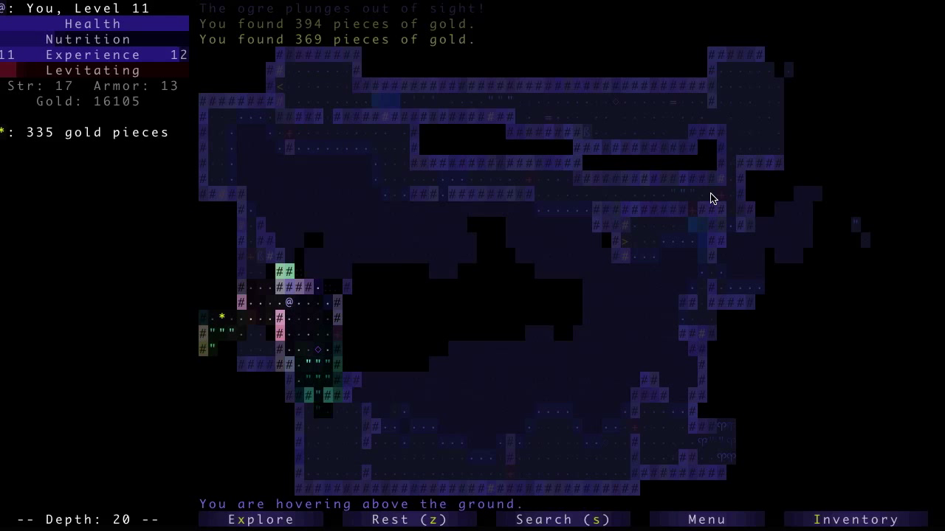
key(Down)
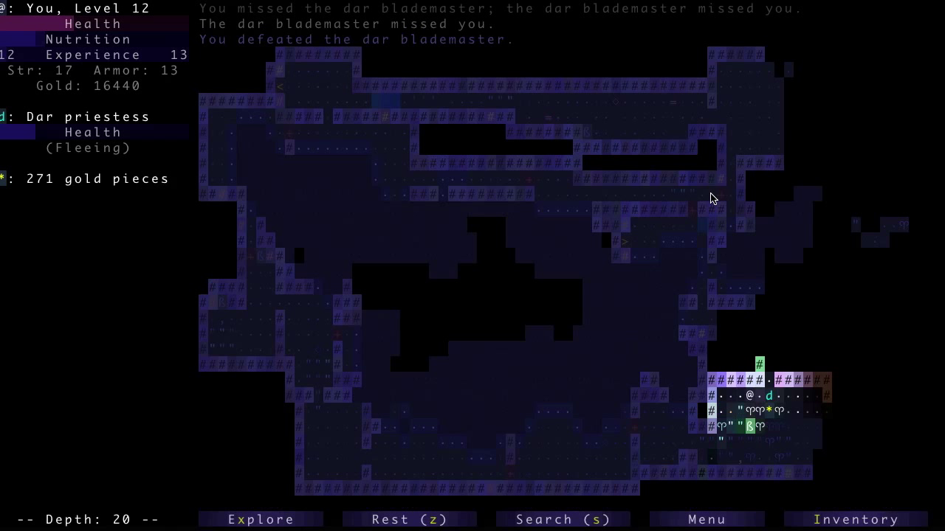
Chase the dar priestess, collect 271 gold and the strength potion, and destroy the acid turret.
key(up)
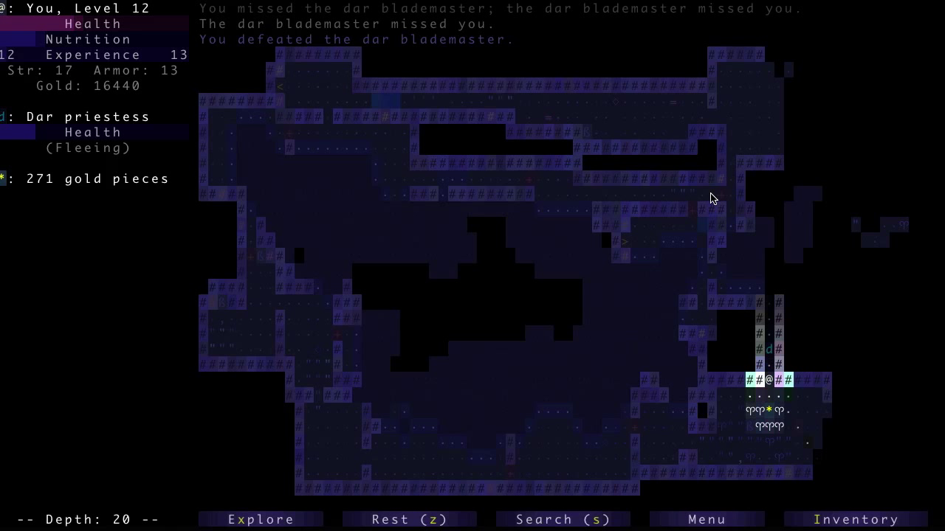
key(a)
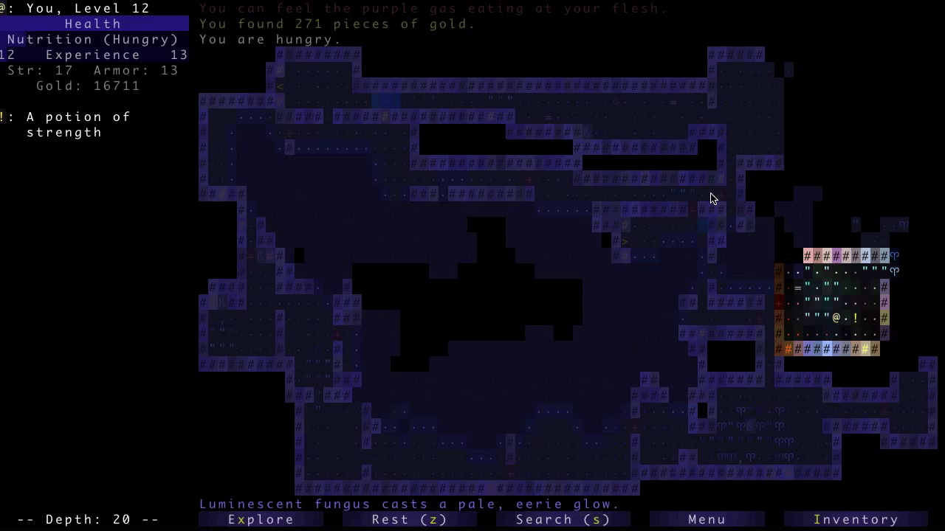
key(a)
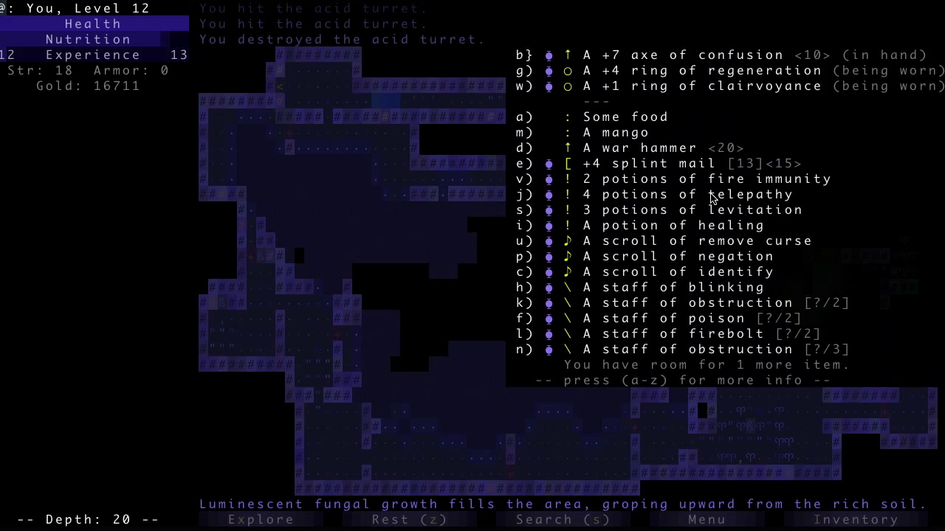
Re-equip the +4 splint mail, bringing armor back to 13.
click(694, 163)
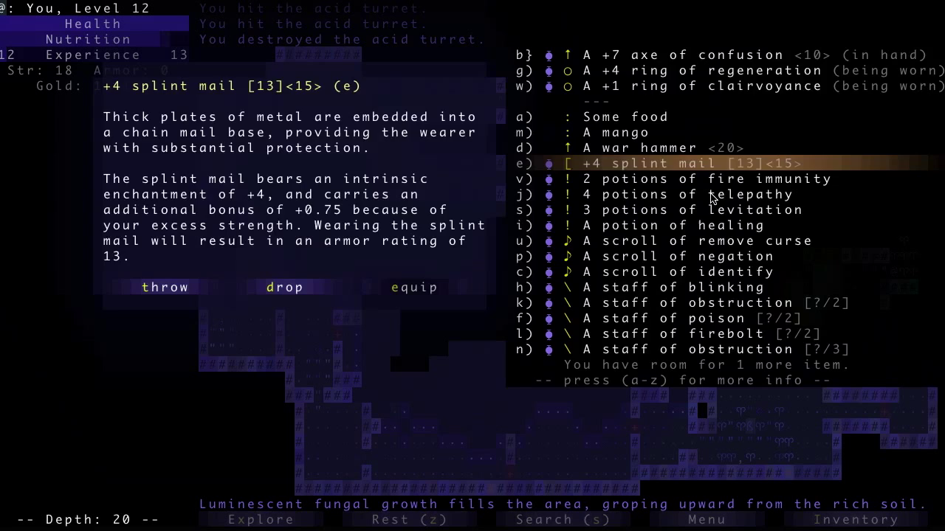
click(413, 287)
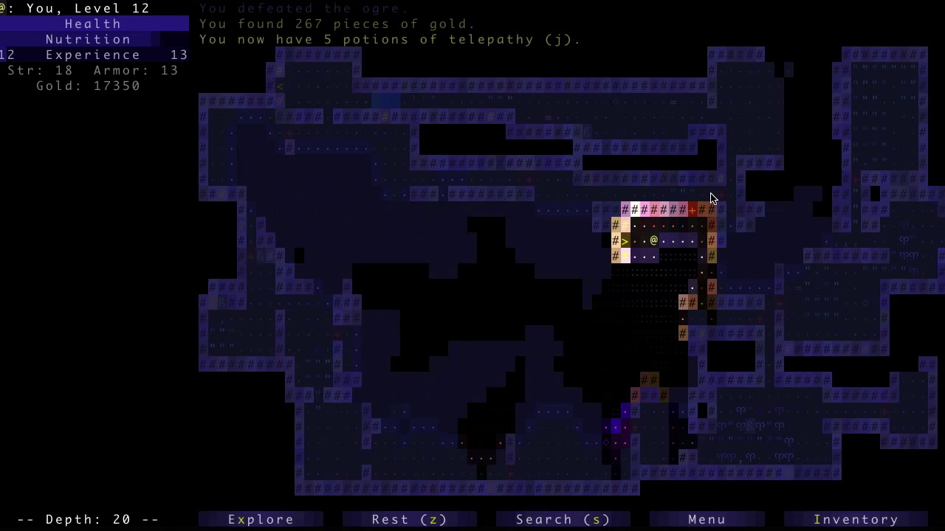
Take the > staircase down to depth 21.
key(>)
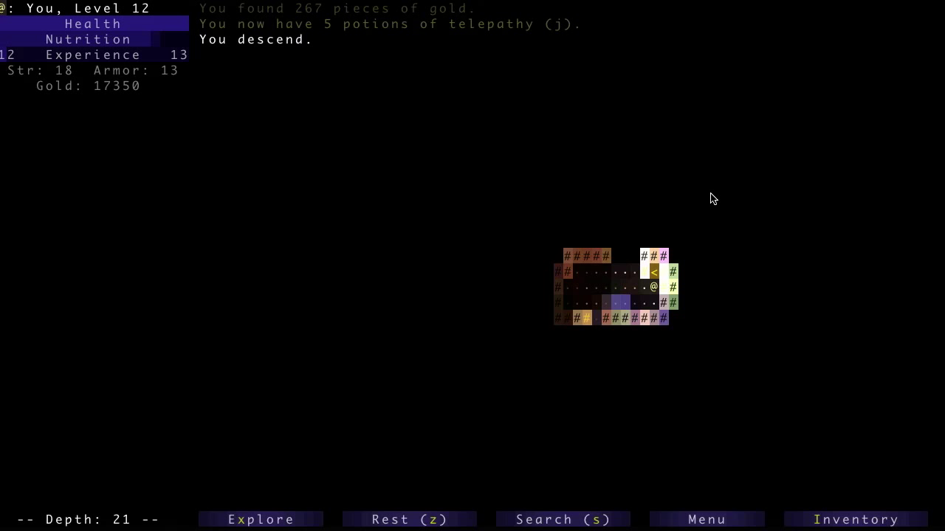